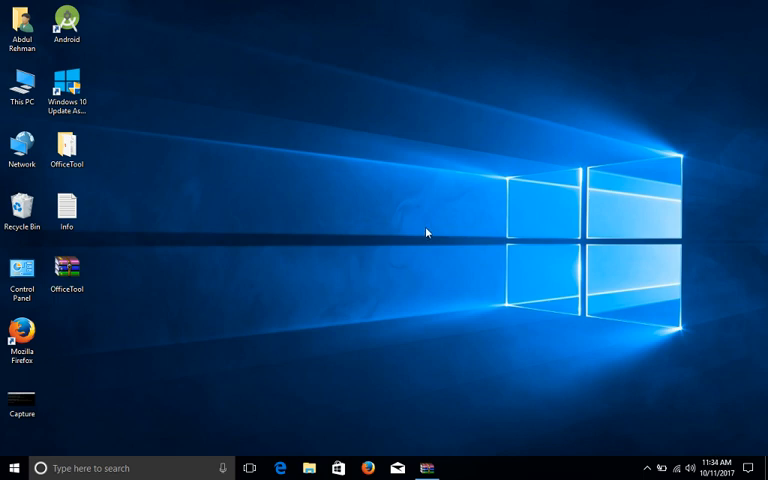
pyautogui.moveTo(407, 226)
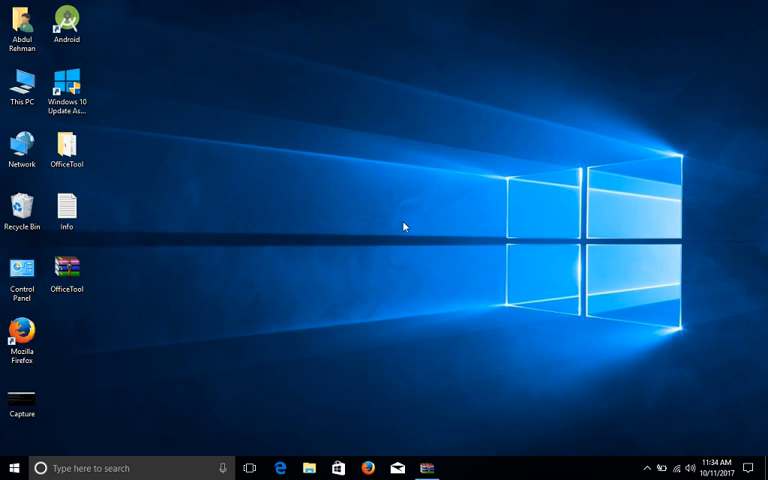
pyautogui.moveTo(395, 230)
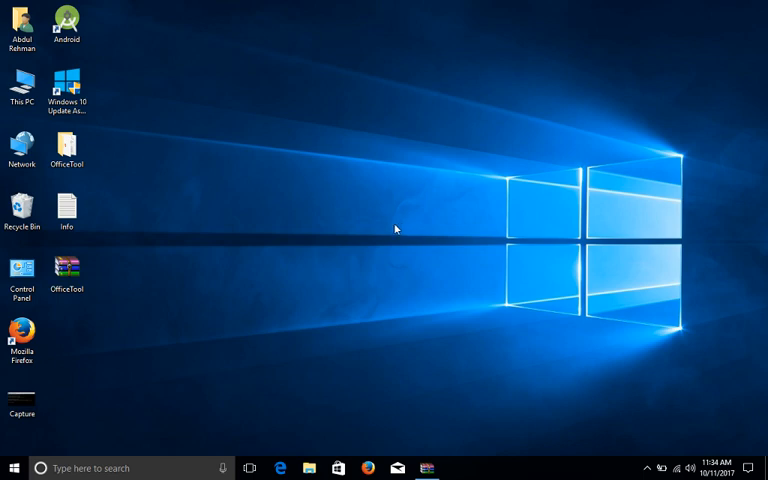
pyautogui.moveTo(290, 242)
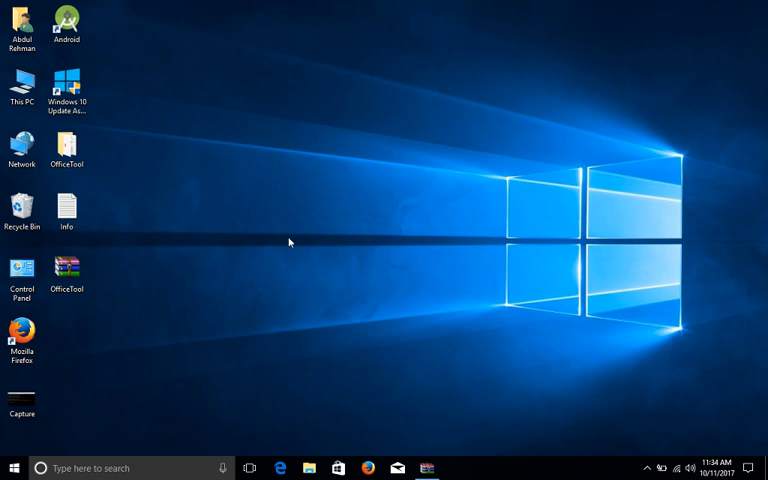
# - Look inside the OfficeTool archive at configuration.xml, then close the archive
pyautogui.click(66, 270)
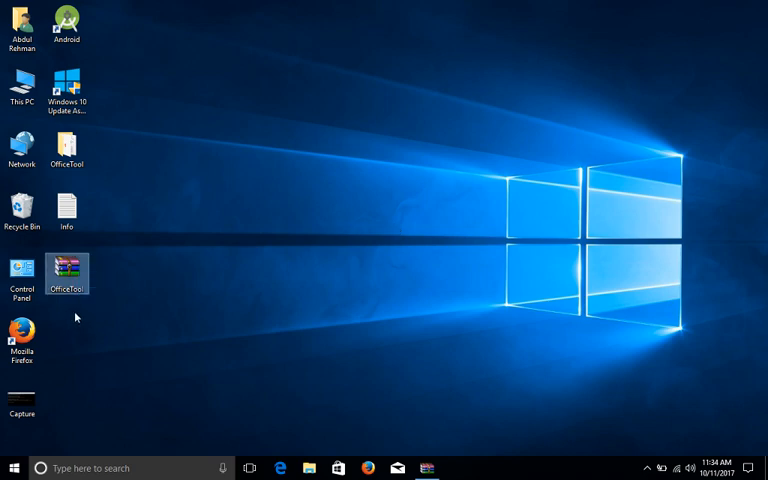
pyautogui.moveTo(184, 323)
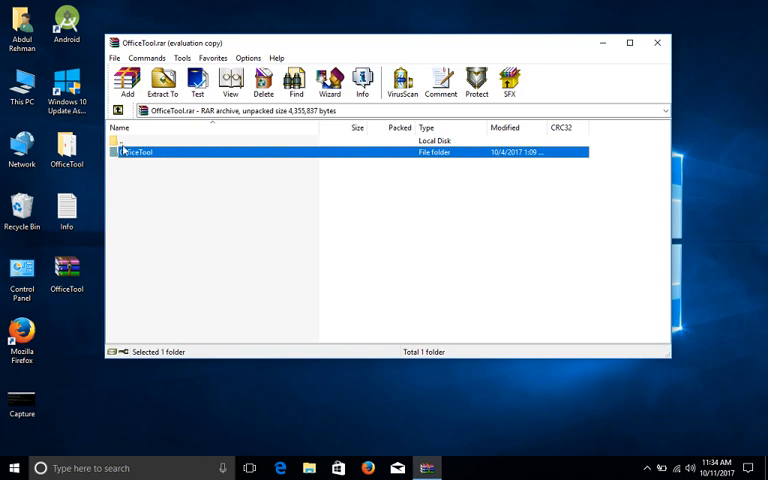
pyautogui.doubleClick(140, 151)
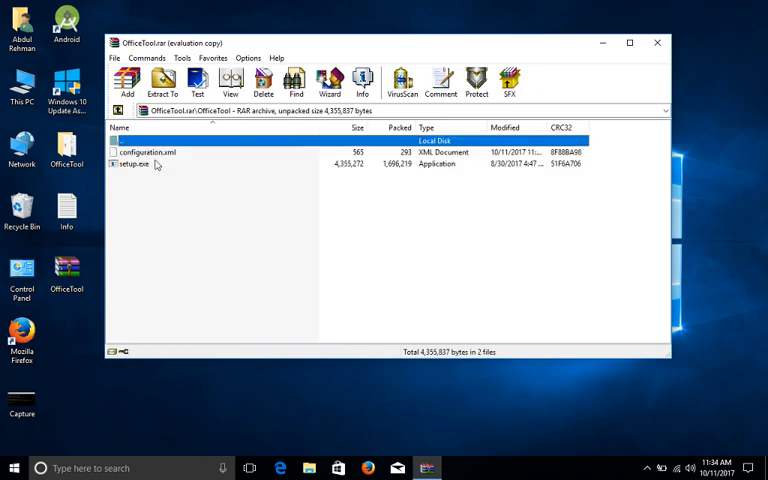
pyautogui.click(145, 152)
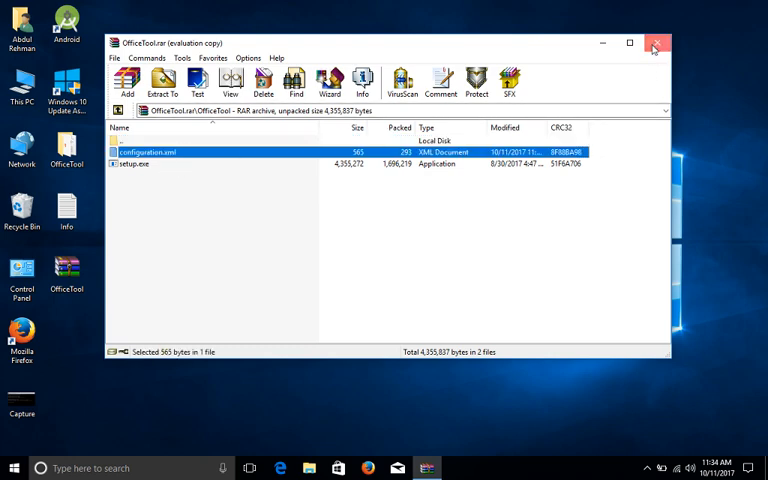
pyautogui.click(657, 43)
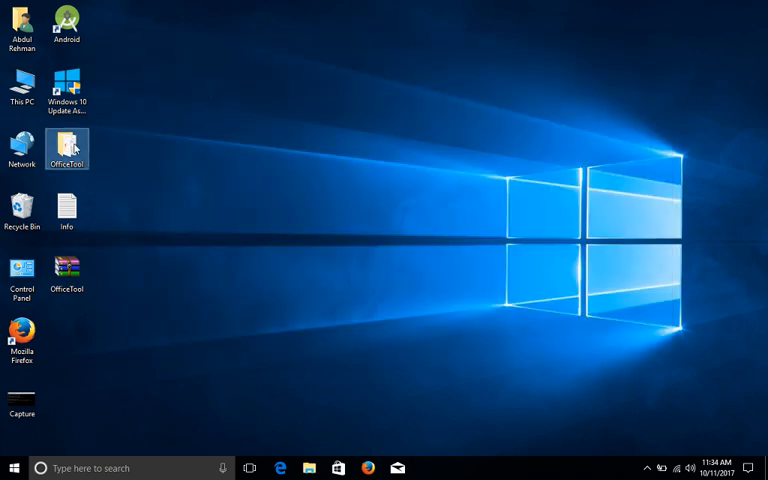
# - Open the OfficeTool folder's configuration file in Notepad via Open with
pyautogui.doubleClick(67, 148)
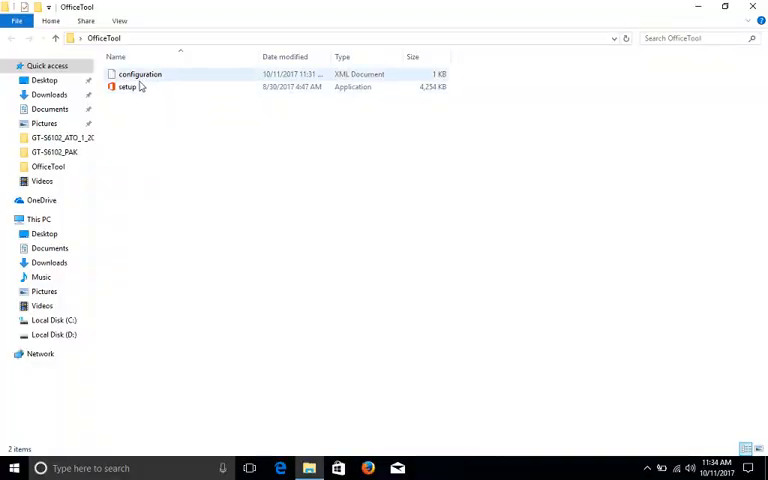
pyautogui.rightClick(139, 74)
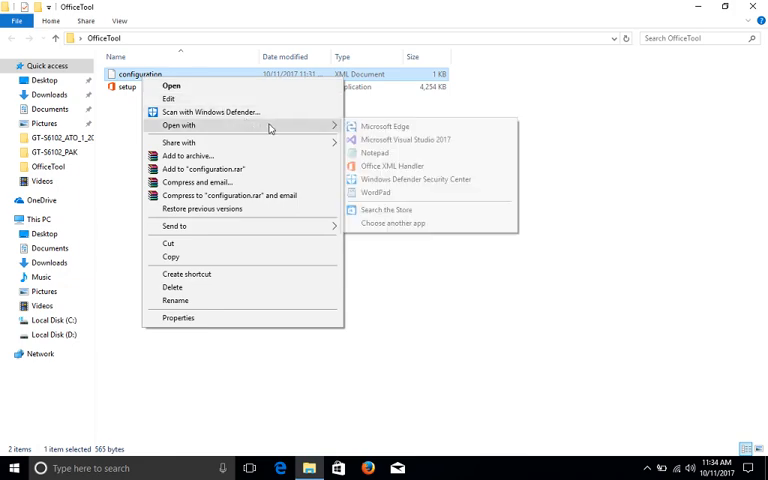
pyautogui.click(375, 152)
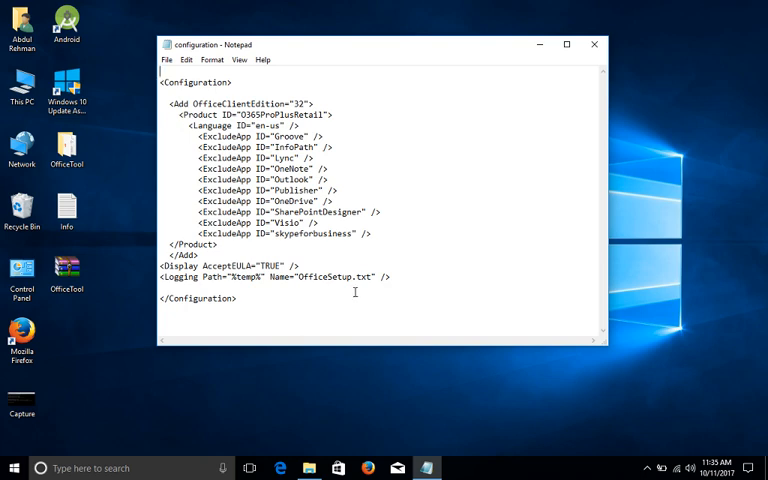
pyautogui.moveTo(353, 288)
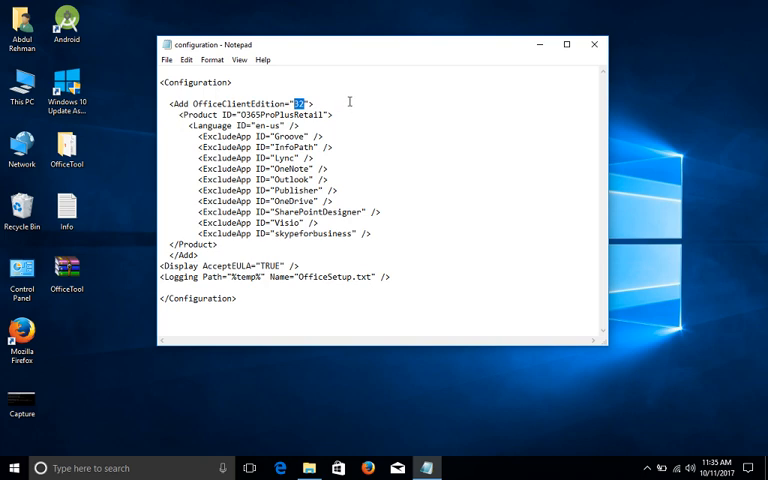
pyautogui.write('64')
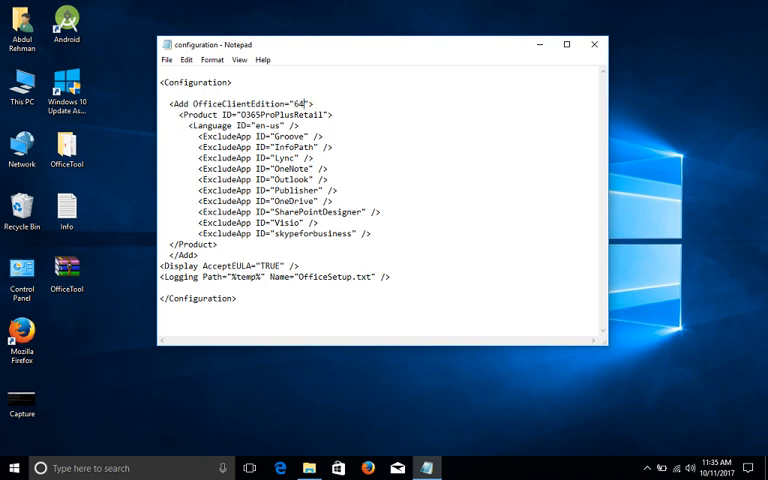
pyautogui.write('32')
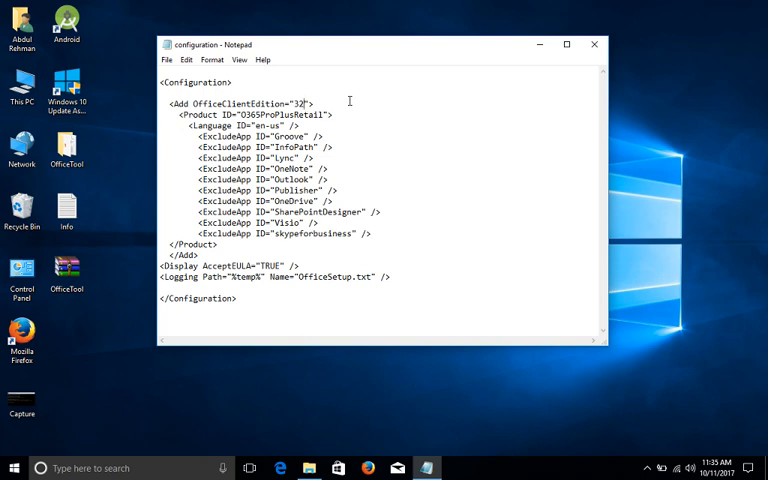
pyautogui.click(167, 60)
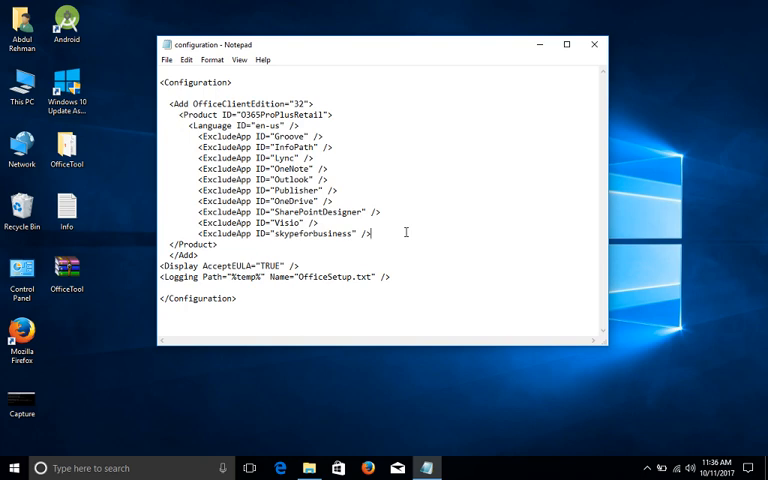
pyautogui.moveTo(210, 136); pyautogui.dragTo(370, 233)
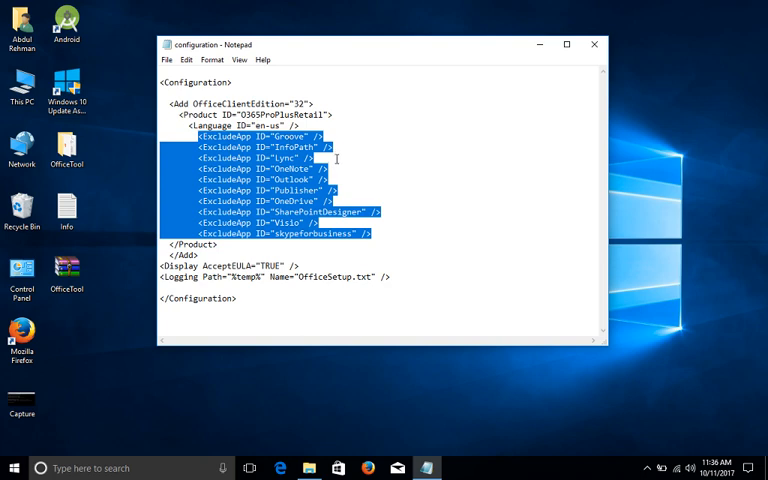
pyautogui.click(339, 169)
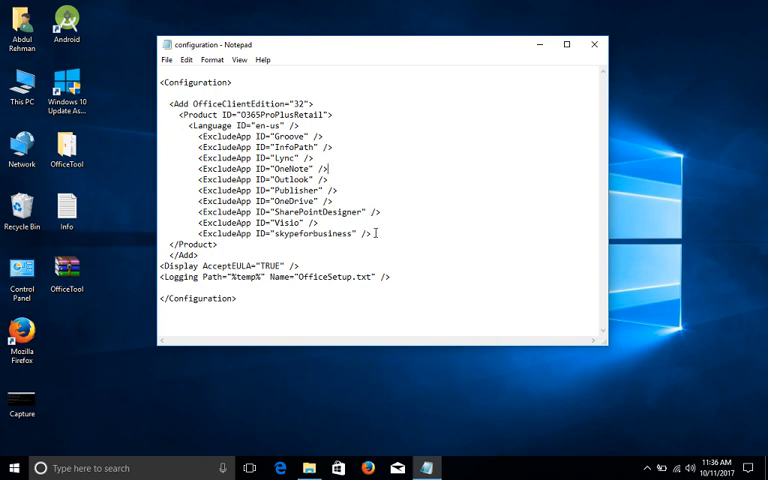
pyautogui.moveTo(197, 136); pyautogui.dragTo(370, 233)
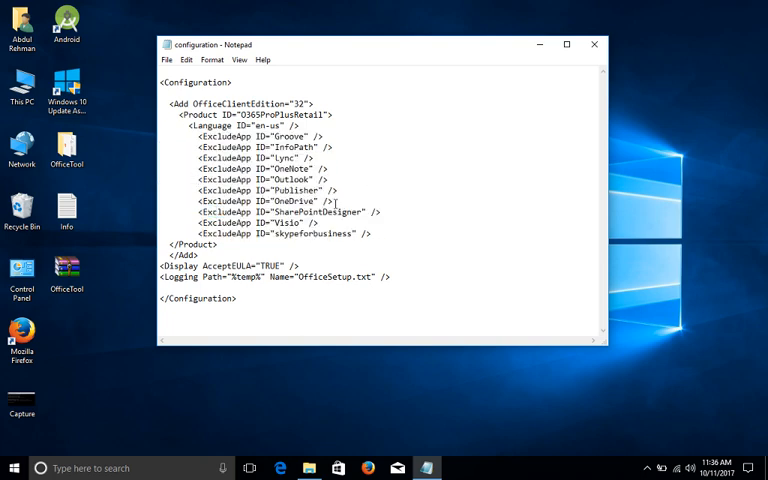
pyautogui.click(167, 59)
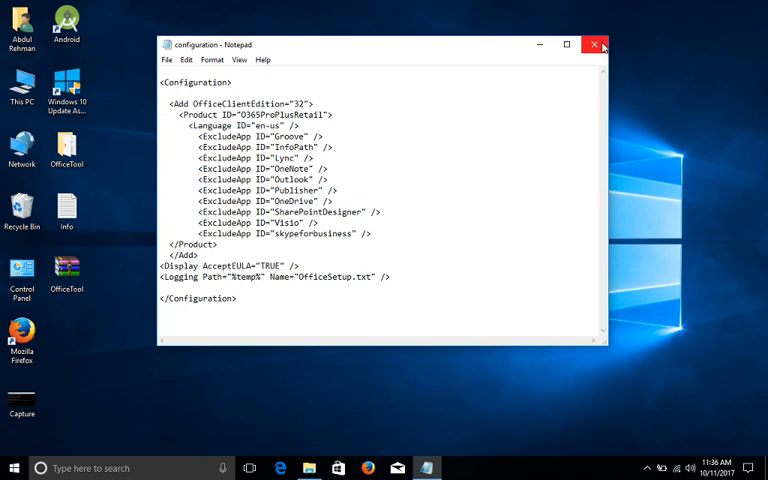
# - Reopen the OfficeTool folder from the desktop
pyautogui.click(595, 45)
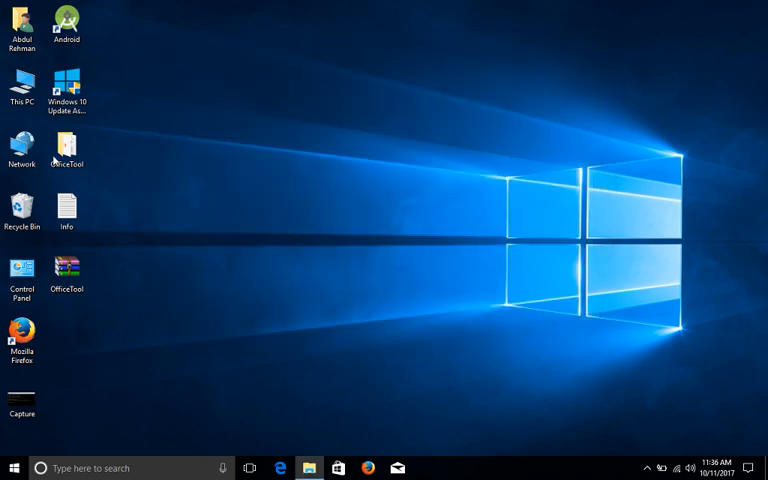
pyautogui.doubleClick(66, 145)
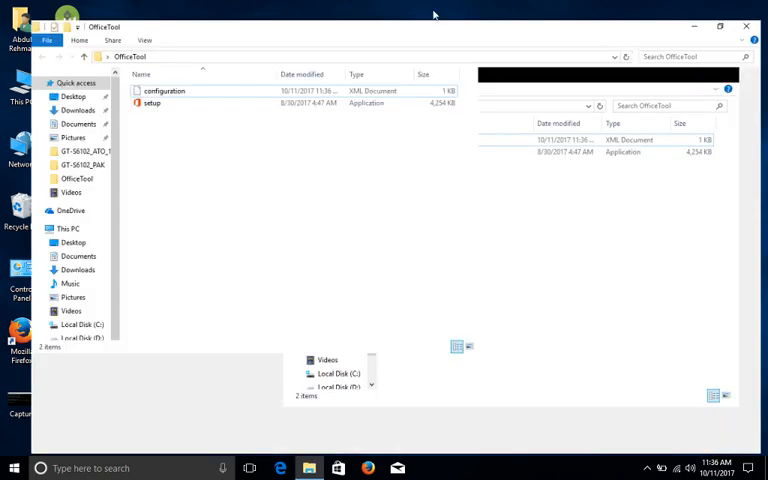
pyautogui.click(127, 87)
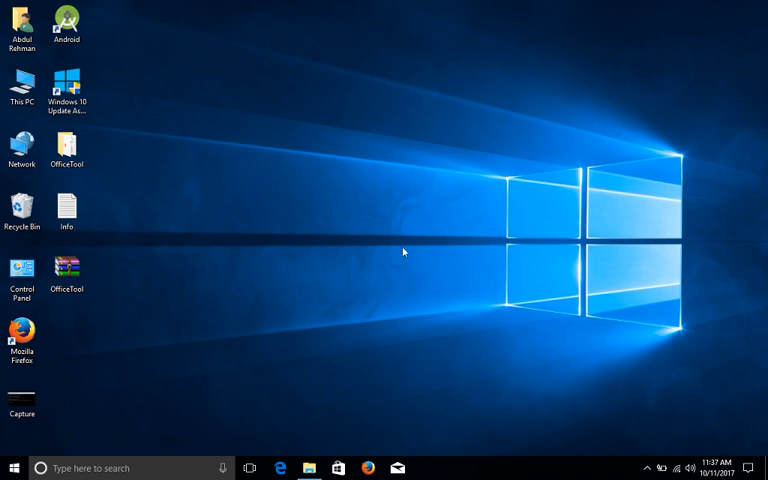
pyautogui.moveTo(386, 256)
pyautogui.write('w')
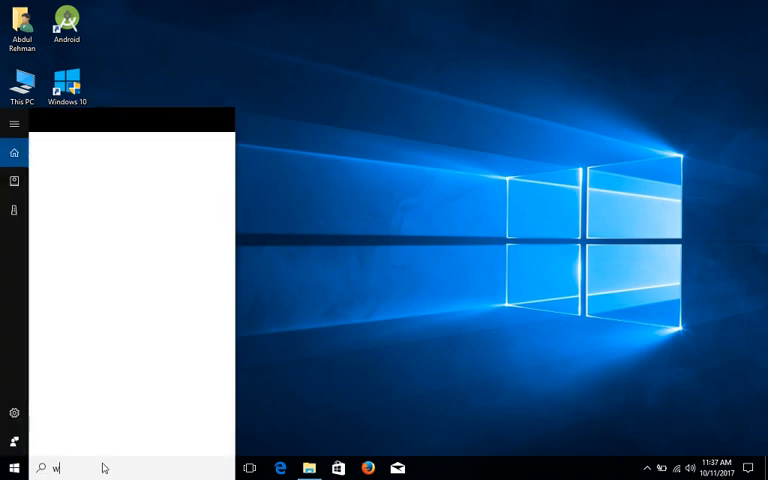
pyautogui.write('ord')
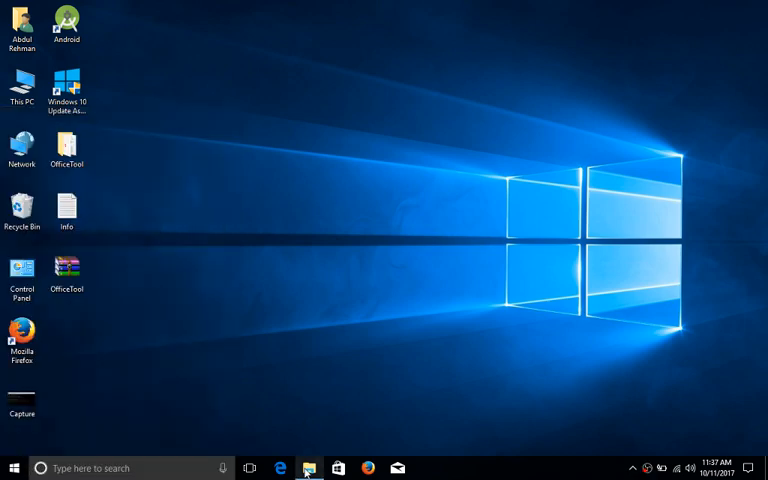
pyautogui.moveTo(309, 468)
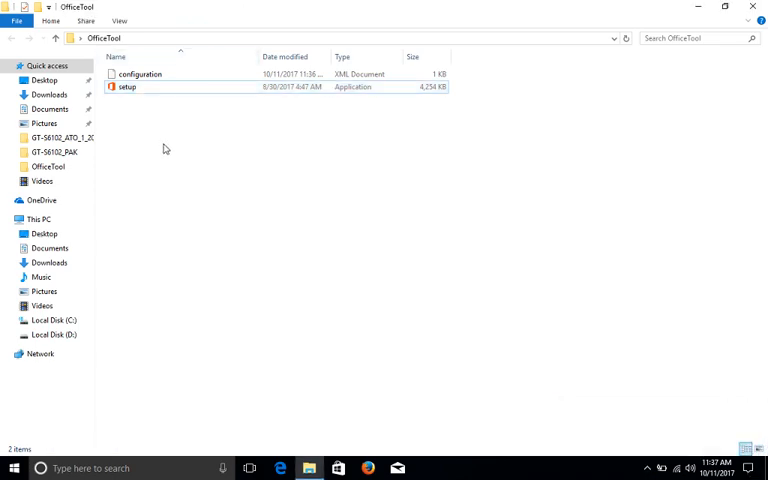
# - Open the configuration file in Notepad again via Open with
pyautogui.click(139, 74)
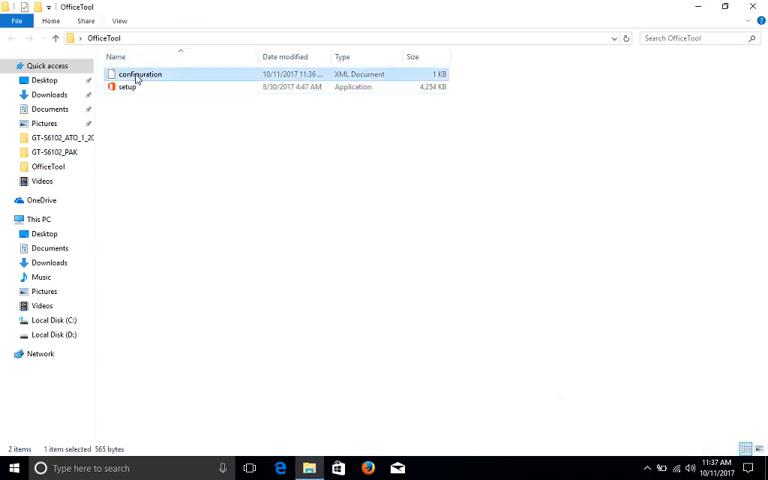
pyautogui.rightClick(138, 74)
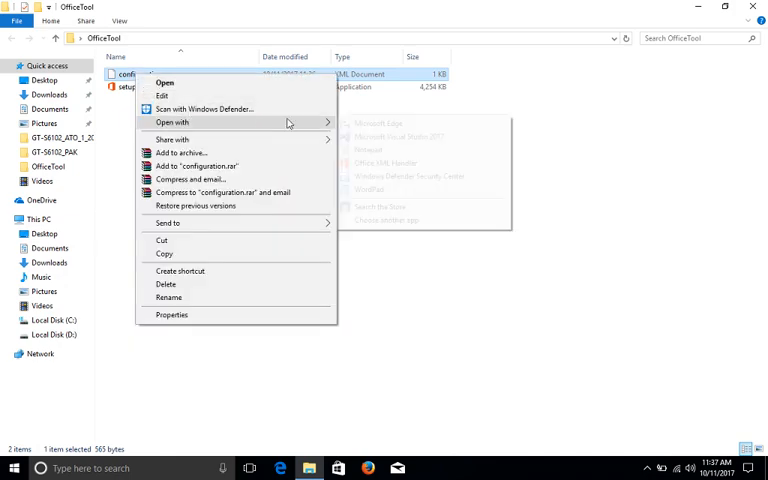
pyautogui.click(367, 149)
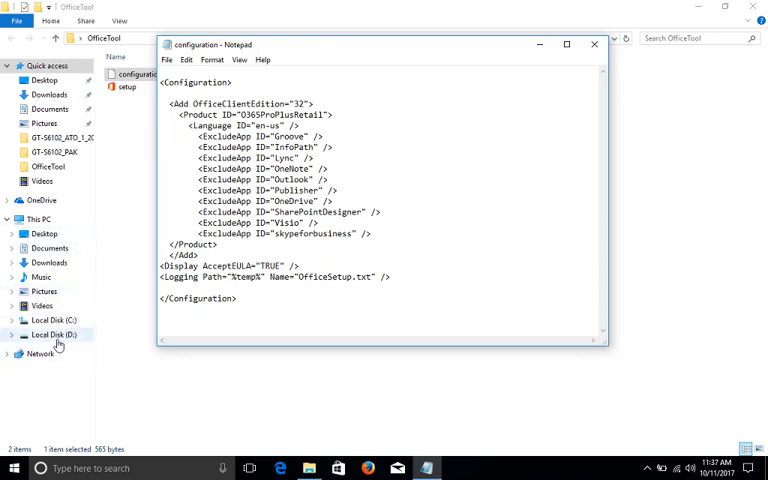
pyautogui.moveTo(143, 166)
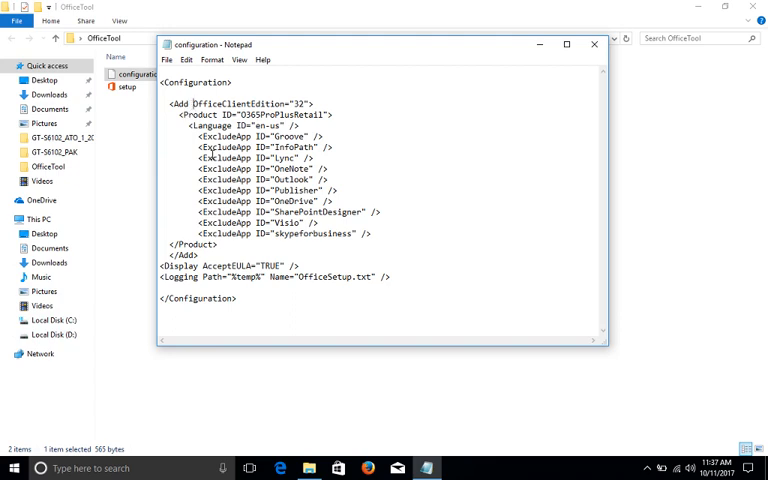
# - Add an empty SourcePath="" attribute to the Add element, then minimize Notepad
pyautogui.write('Sourc')
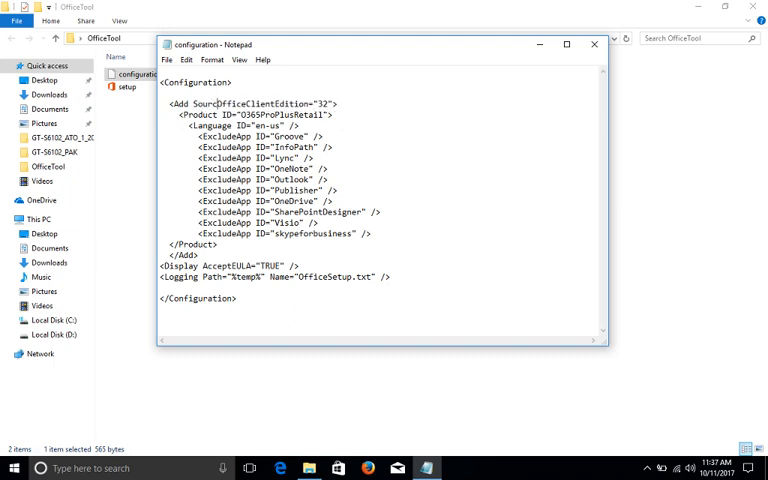
pyautogui.write('Path')
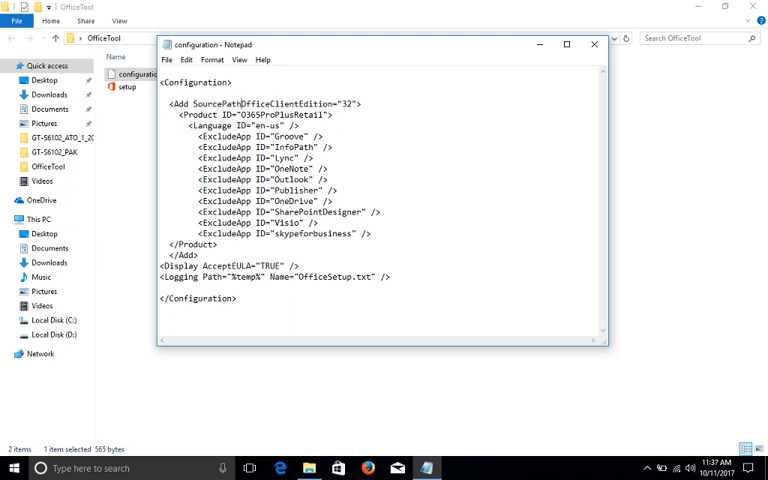
pyautogui.write('""')
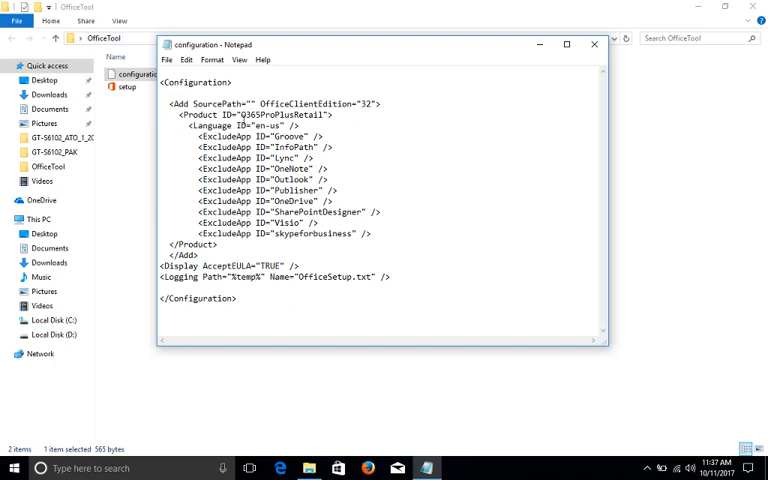
pyautogui.click(593, 44)
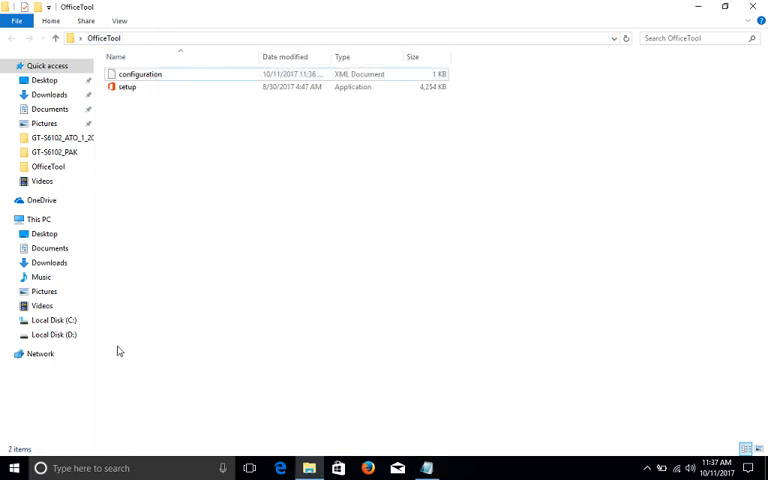
# - Show Local Disk (D:) in File Explorer to check the drive's contents
pyautogui.click(54, 334)
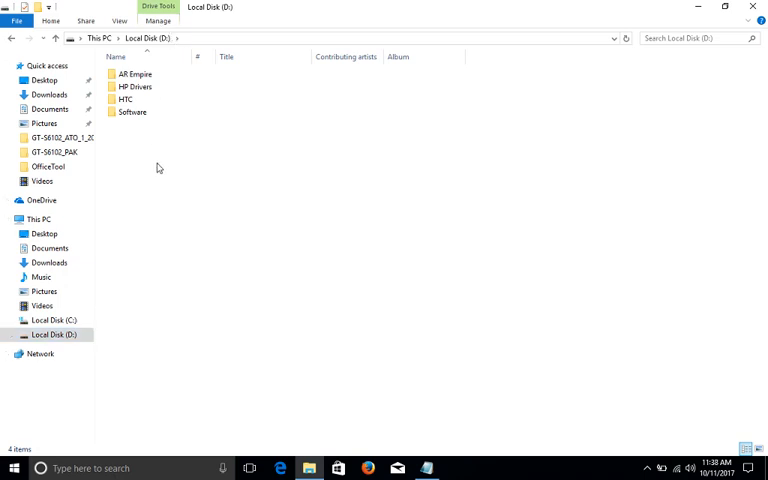
pyautogui.moveTo(165, 178)
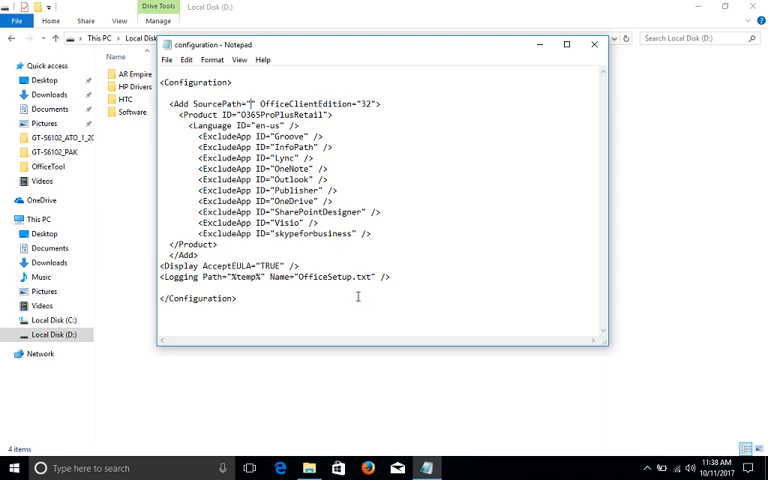
# - Set SourcePath to D:\ and close Notepad, saving the configuration
pyautogui.write('D:\\')
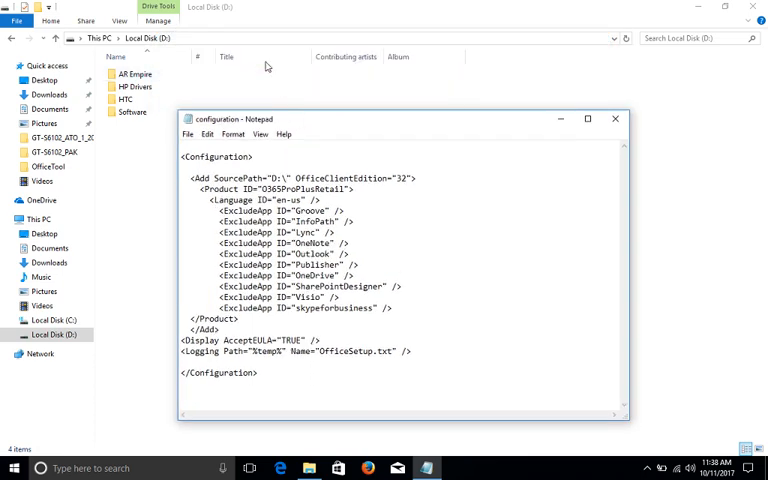
pyautogui.moveTo(421, 198)
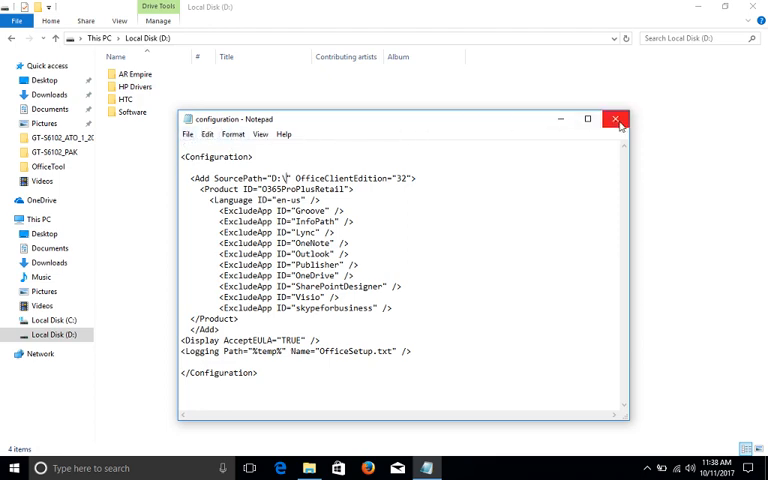
pyautogui.click(617, 118)
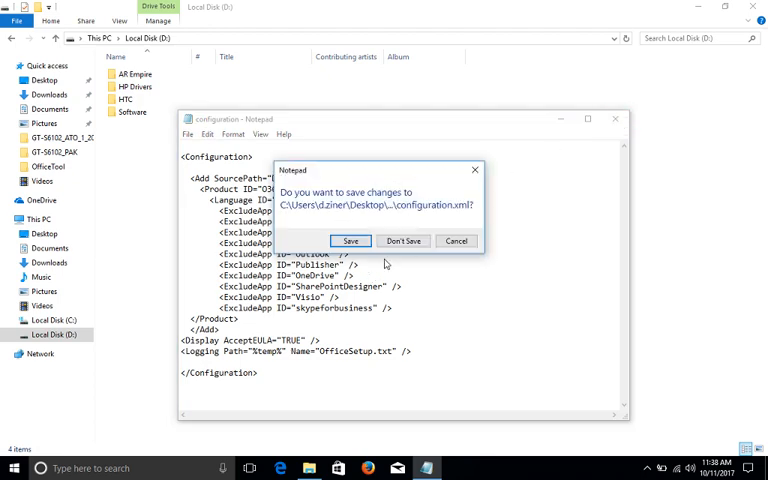
pyautogui.click(404, 241)
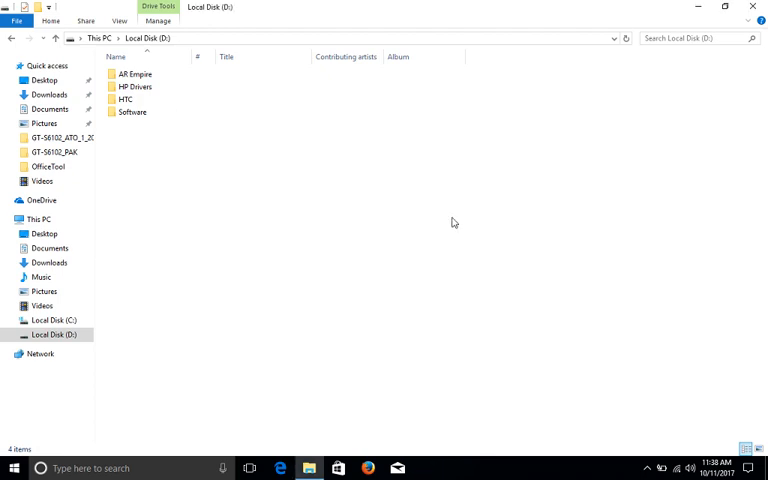